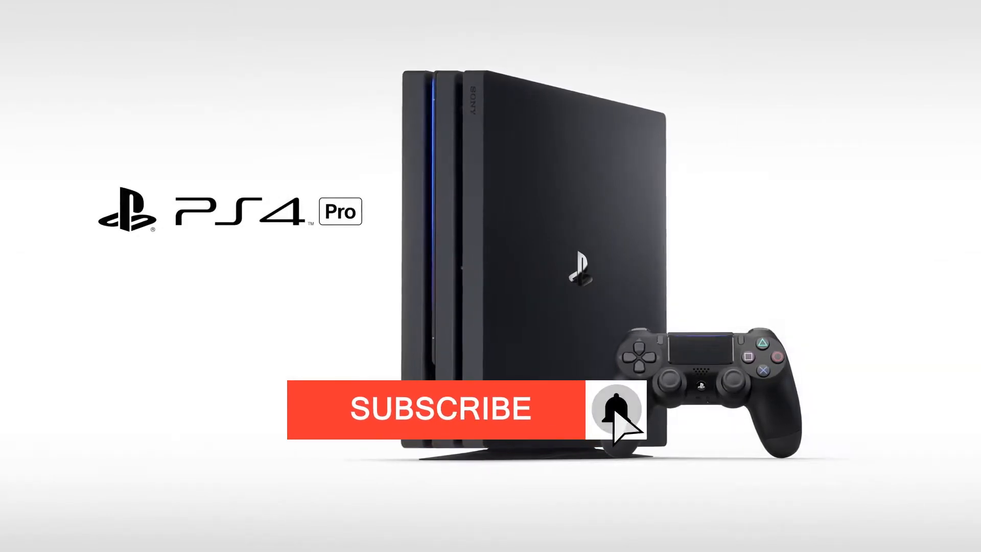
{"action": "left_click", "coordinate": [616, 412]}
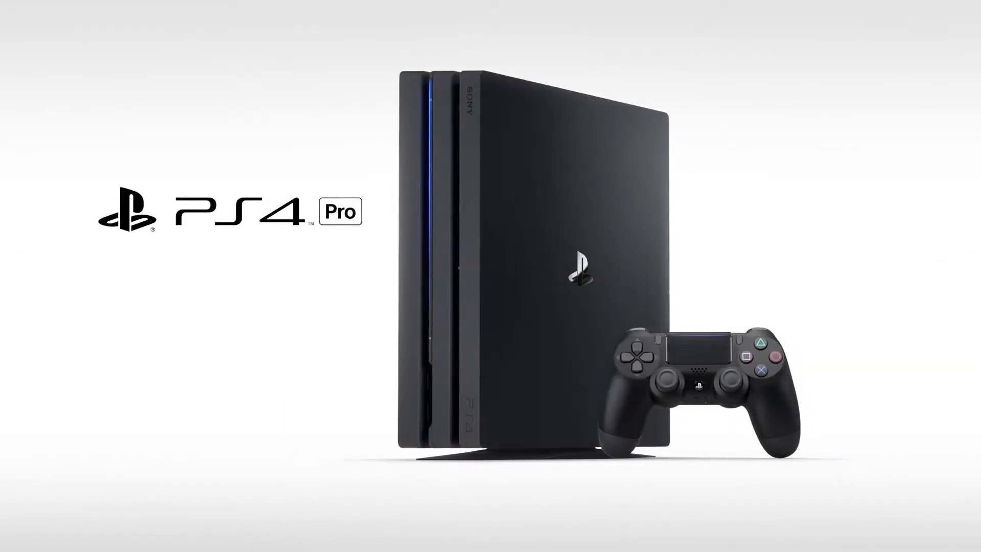